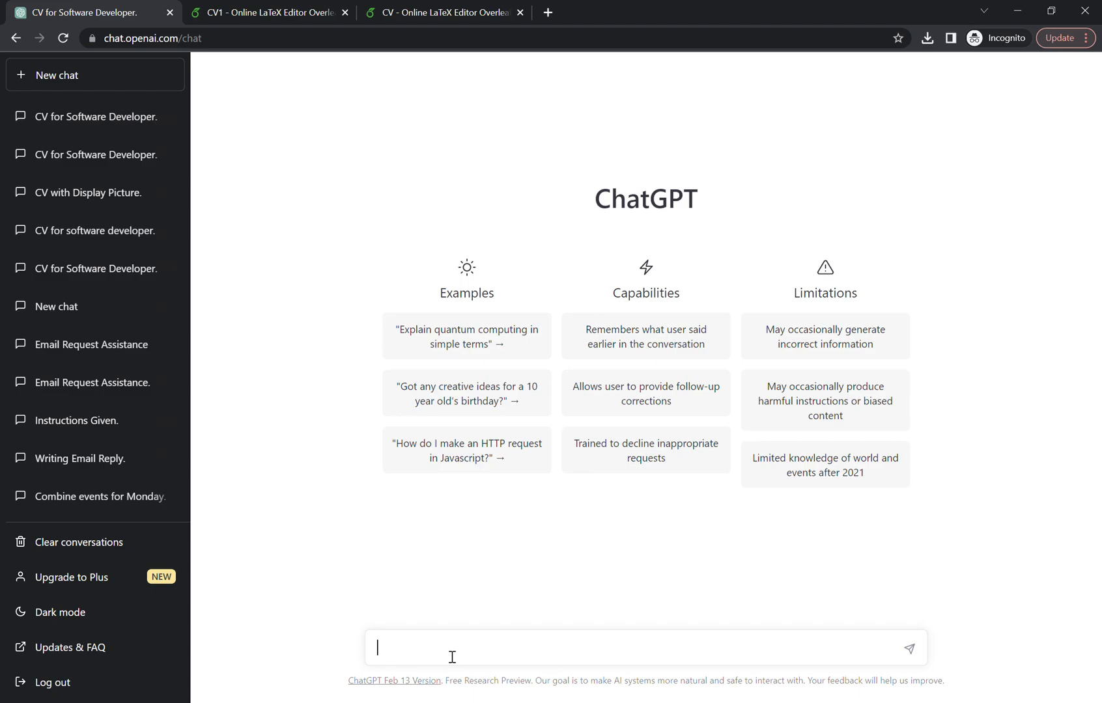
Ask ChatGPT for LaTeX code for a colourful two-column CV of a software developer with 5 years' experience and a picture
type("write latex code to make a cv for software developer that has 5 years of experience from 2017 to 2022 in three different companies and did his graduation from ABC university in 2016. Make the CV double column with picture on top of the left smaller column. Make the cv appropriate for a software developer job. make the cv colourful.")
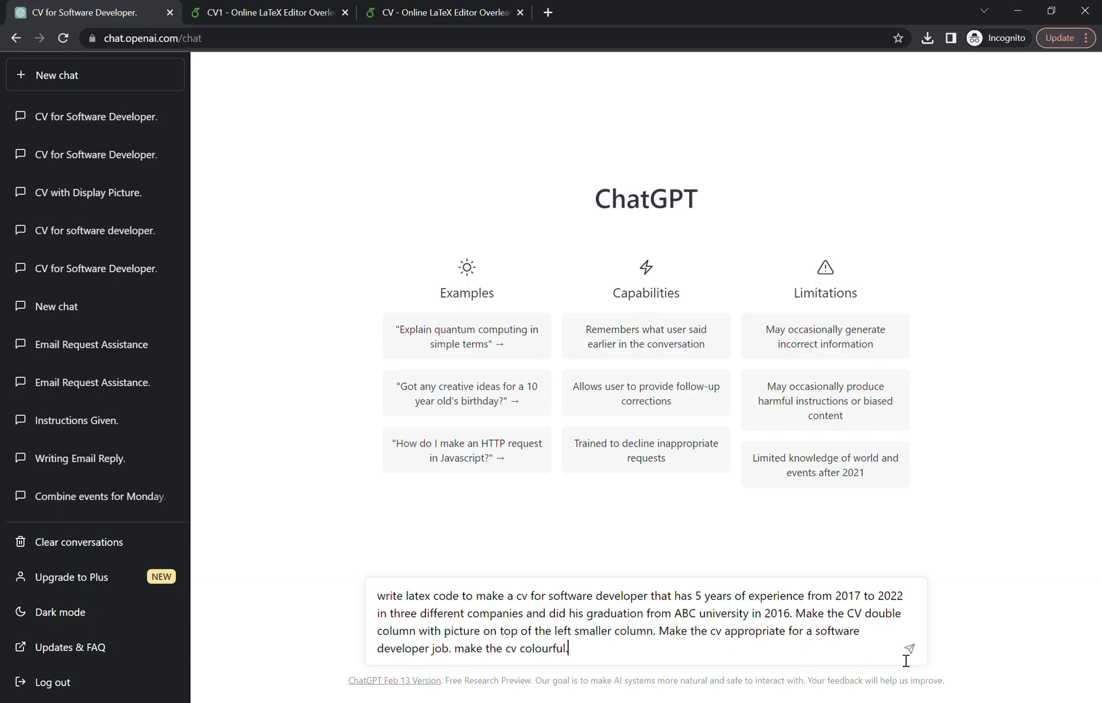
left_click(909, 648)
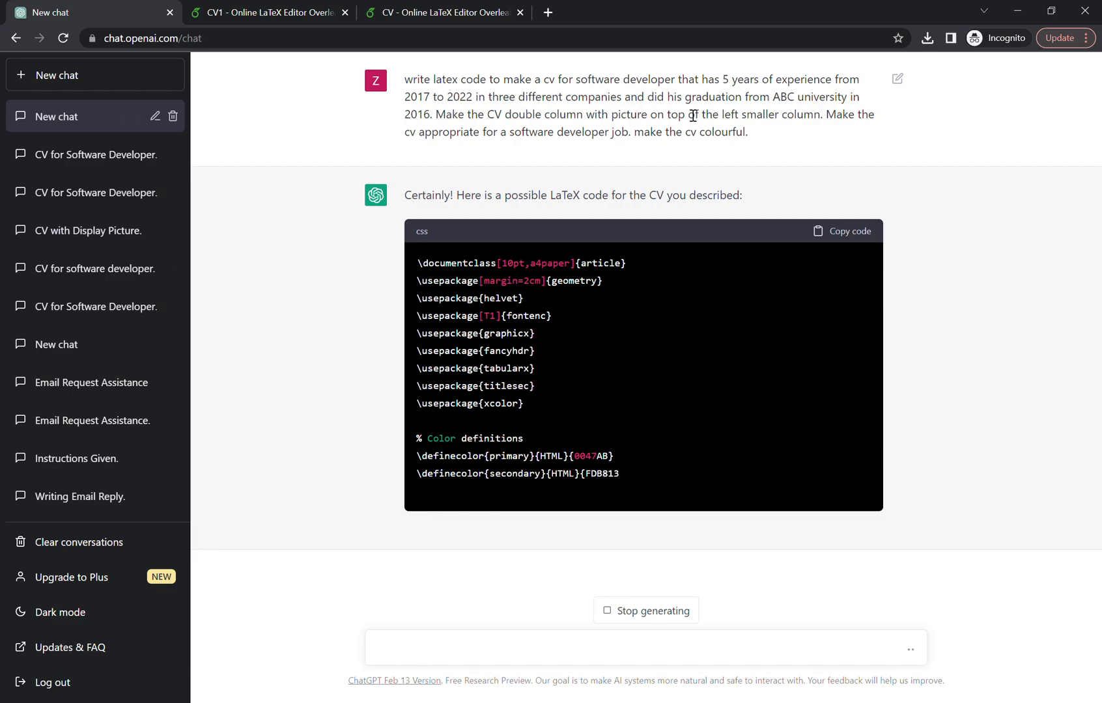
Follow the generated LaTeX code down through the preamble, picture header, summary and experience until it stops
scroll("down", 3)
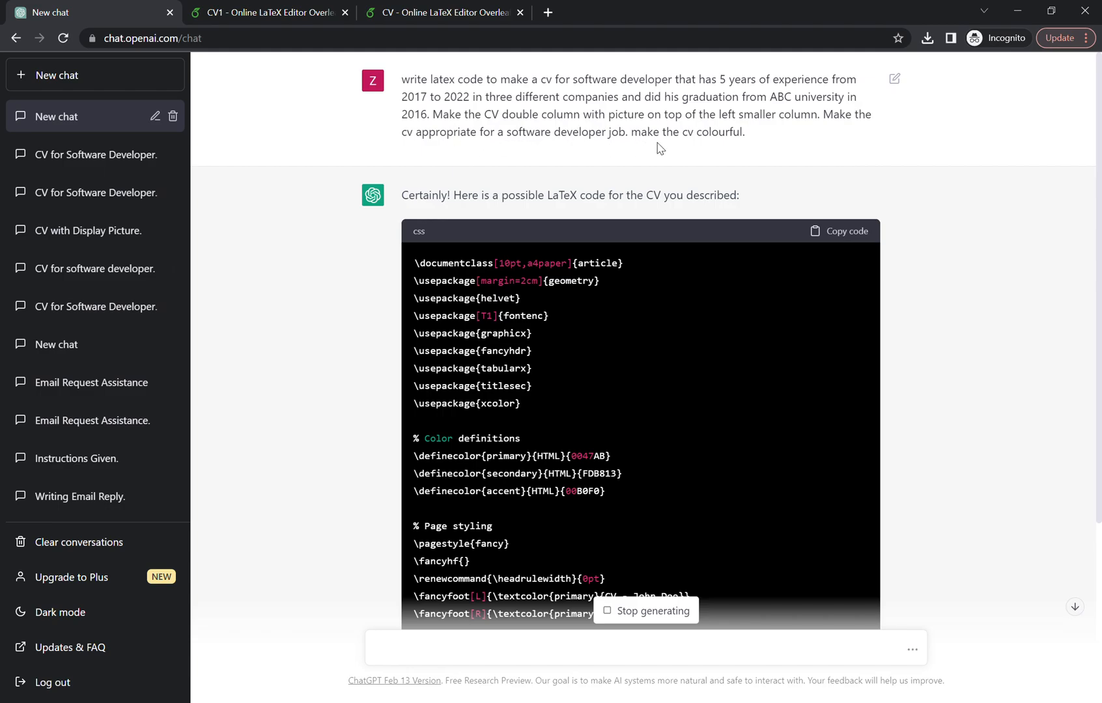
mouse_move(967, 239)
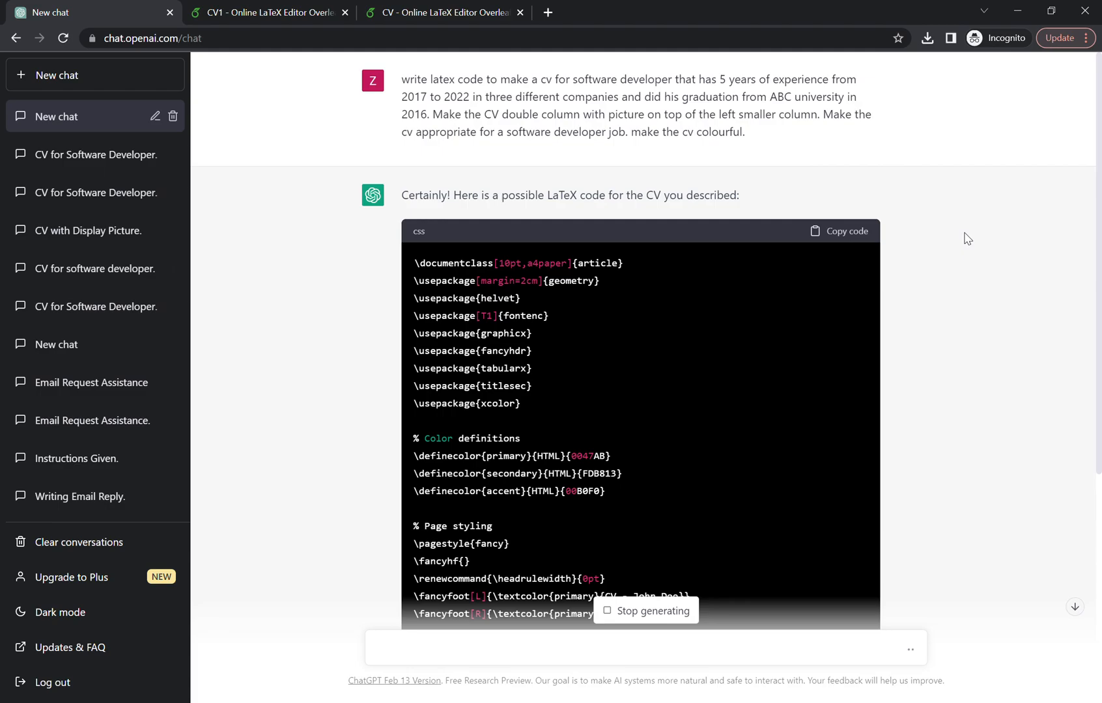
scroll("down", 3)
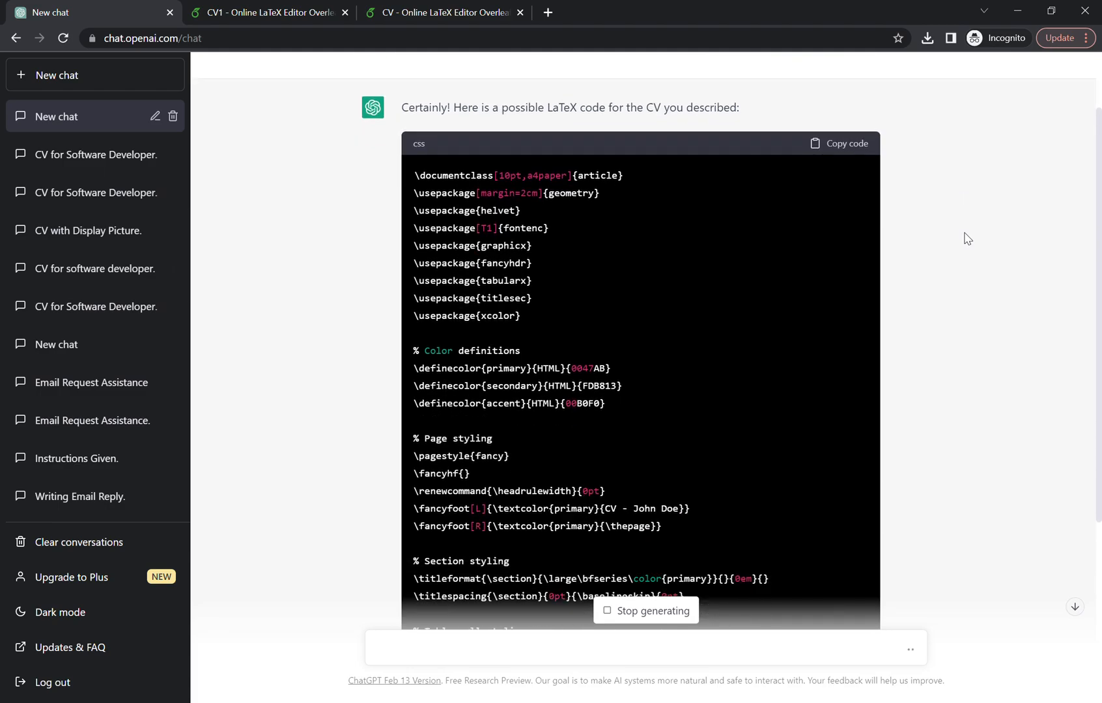
scroll("down", 3)
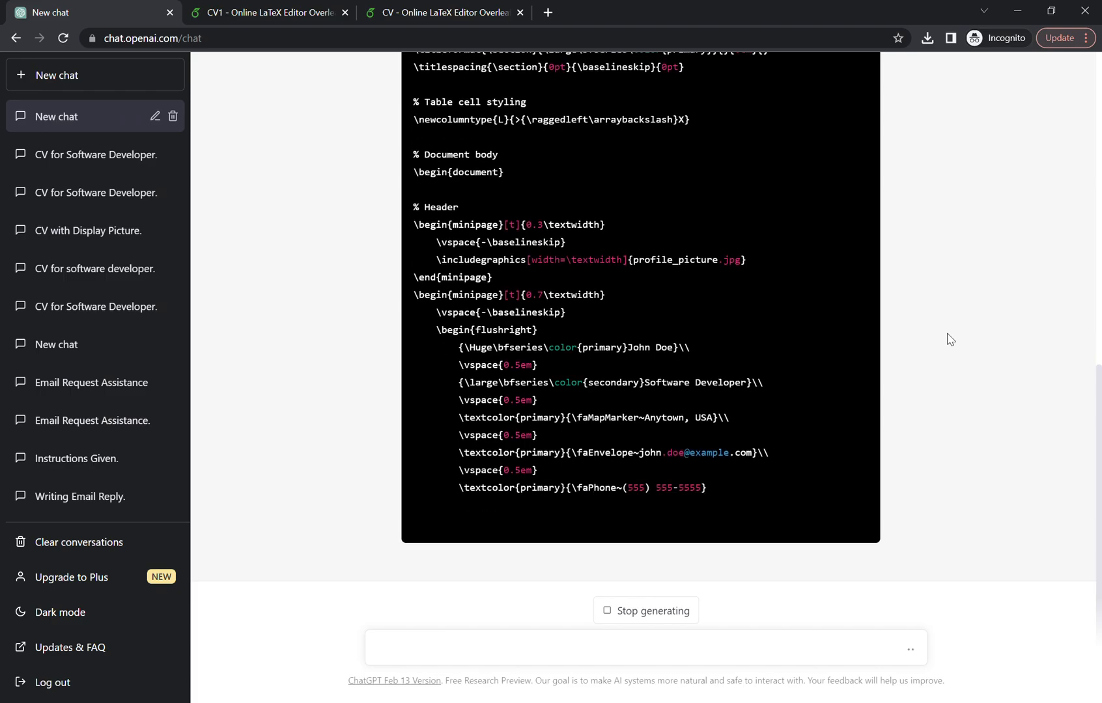
scroll("down", 3)
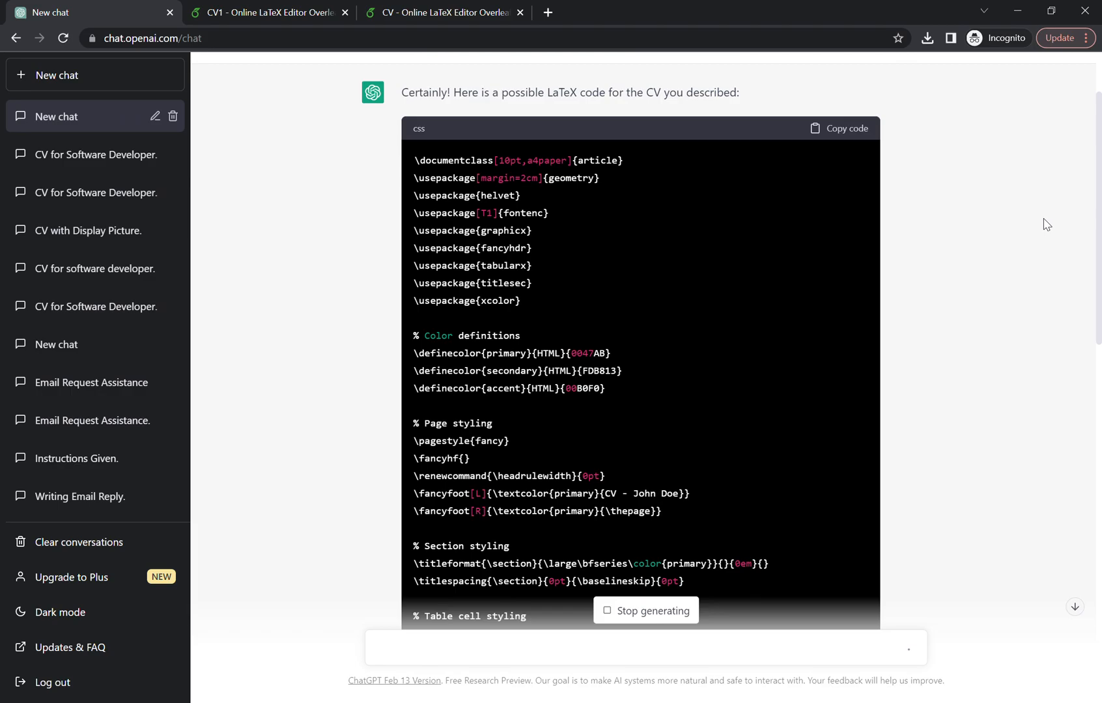
scroll("down", 3)
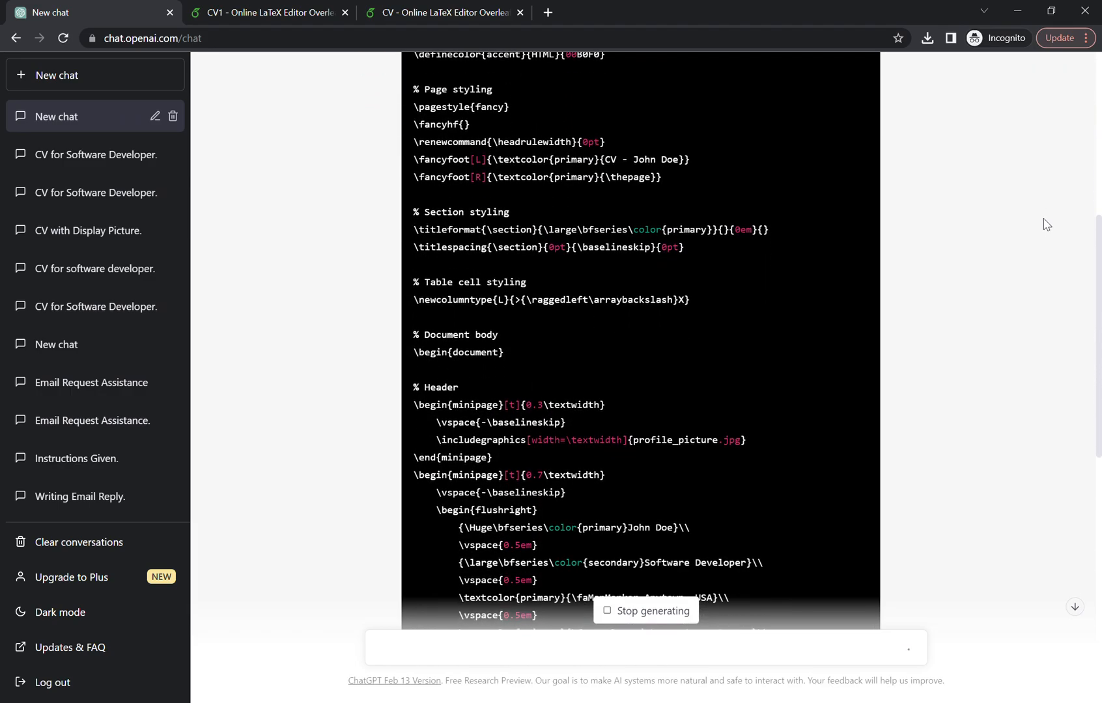
scroll("down", 3)
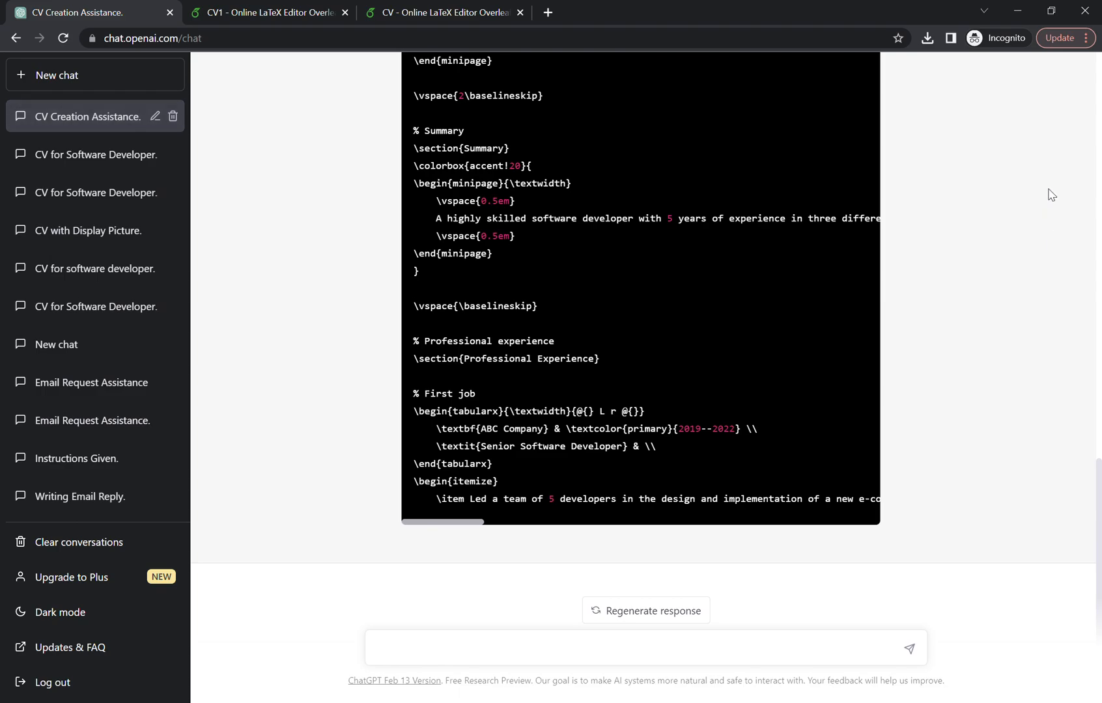
mouse_move(718, 616)
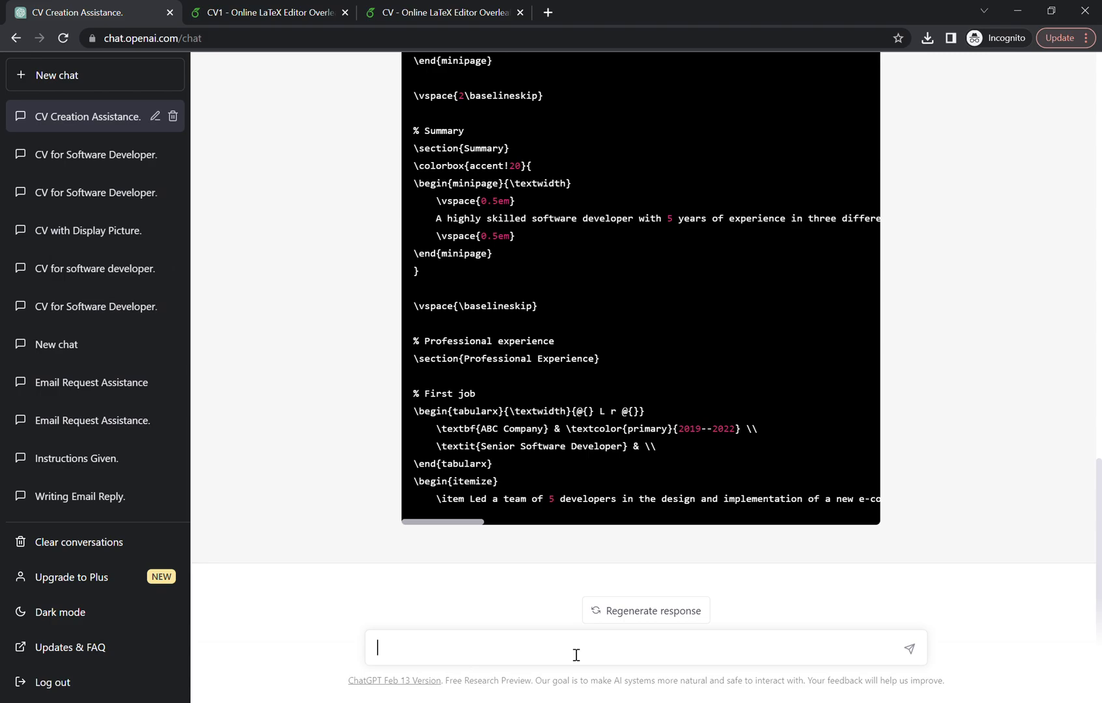
Send the follow-up 'Please continue the code from where you stopped'
type("Please continue the c")
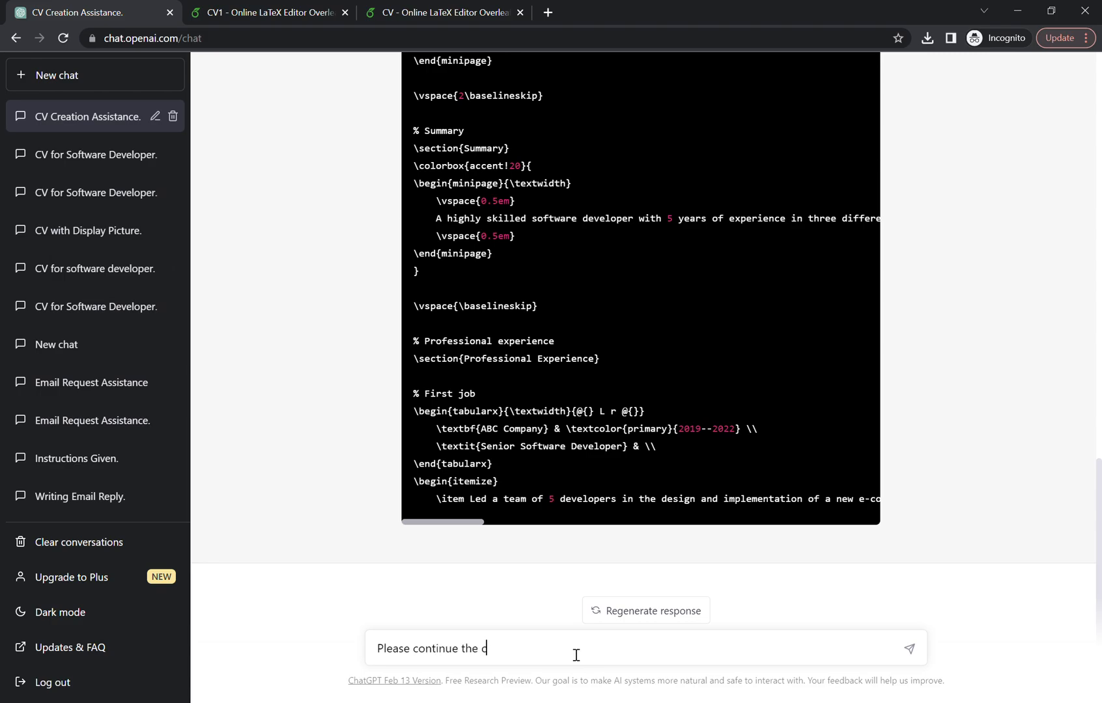
type("ode")
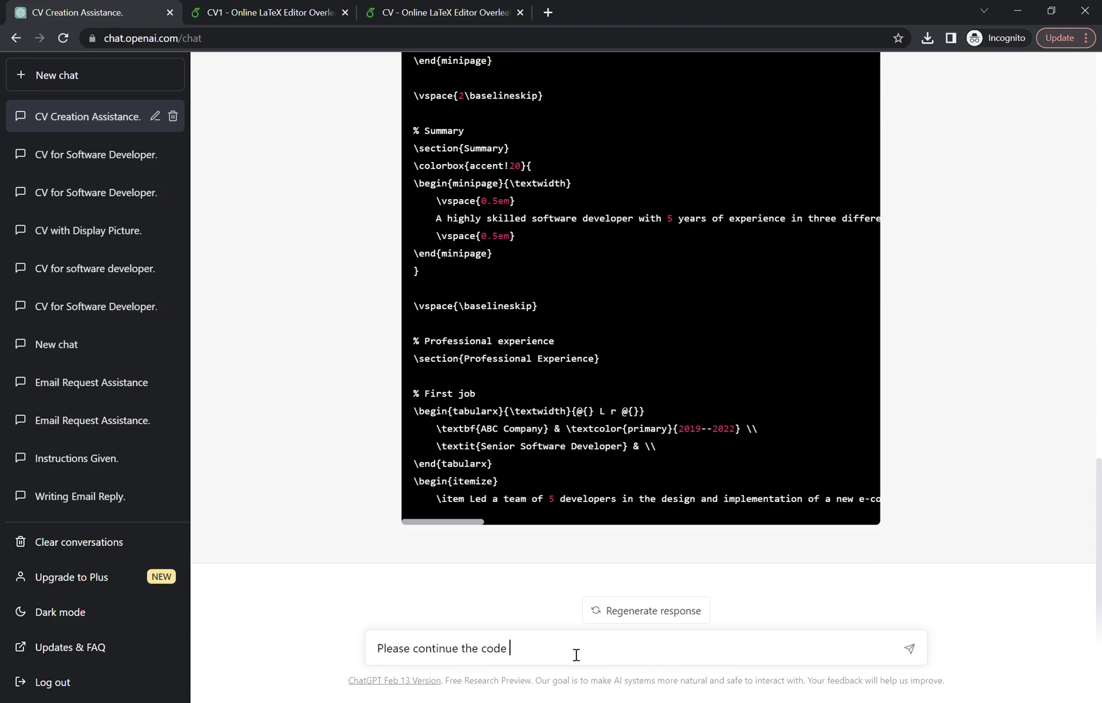
type("from where")
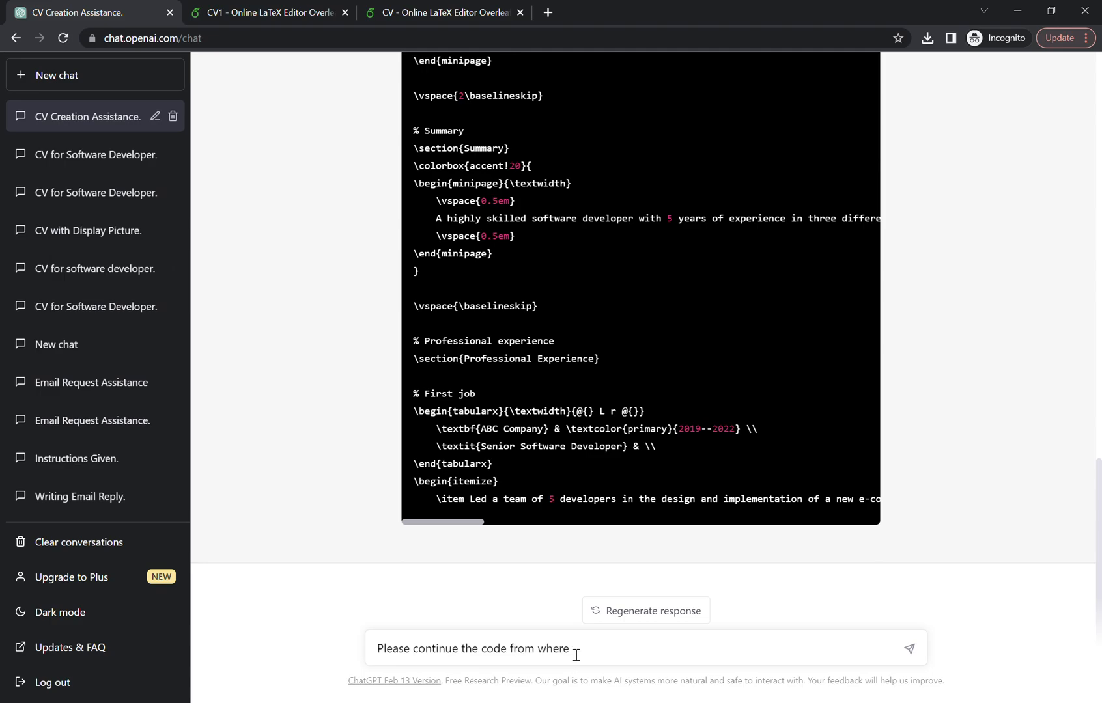
type("you stopped")
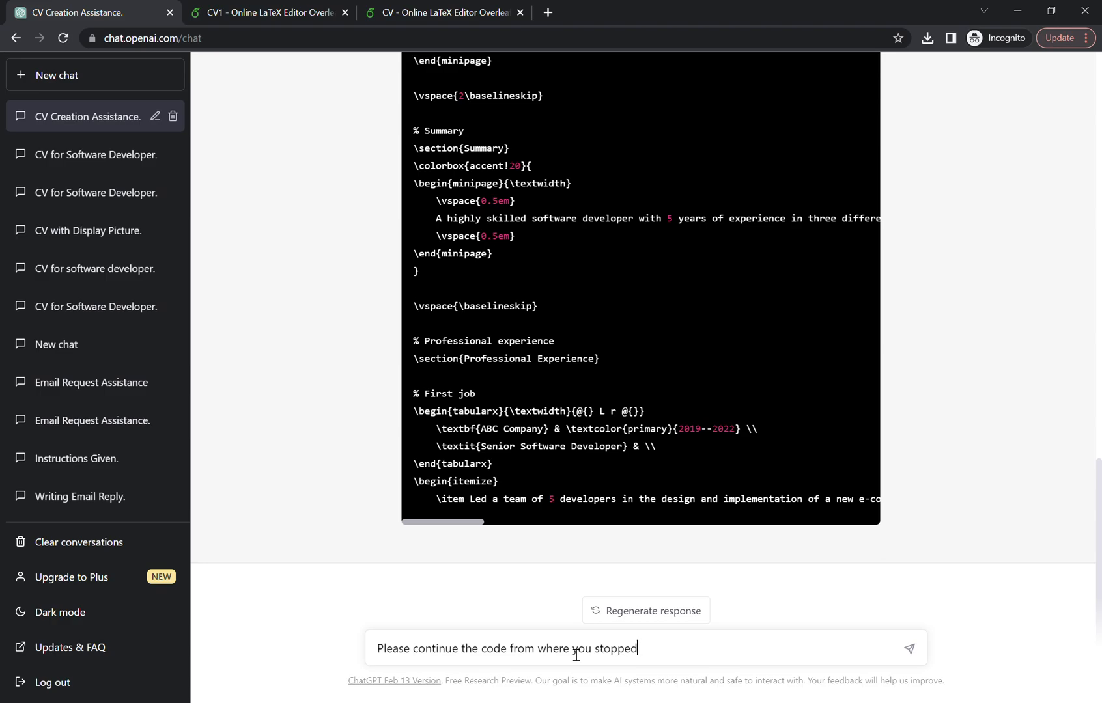
left_click(929, 648)
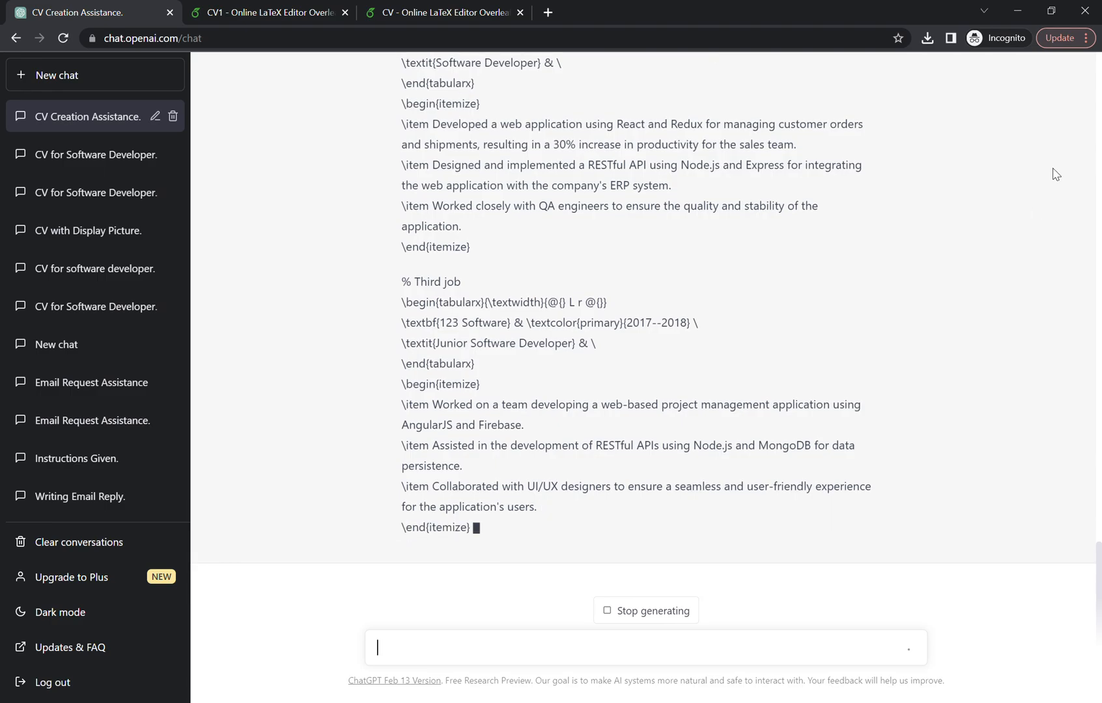
Read the continuation covering the second and third job entries as it generates
scroll("down", 3)
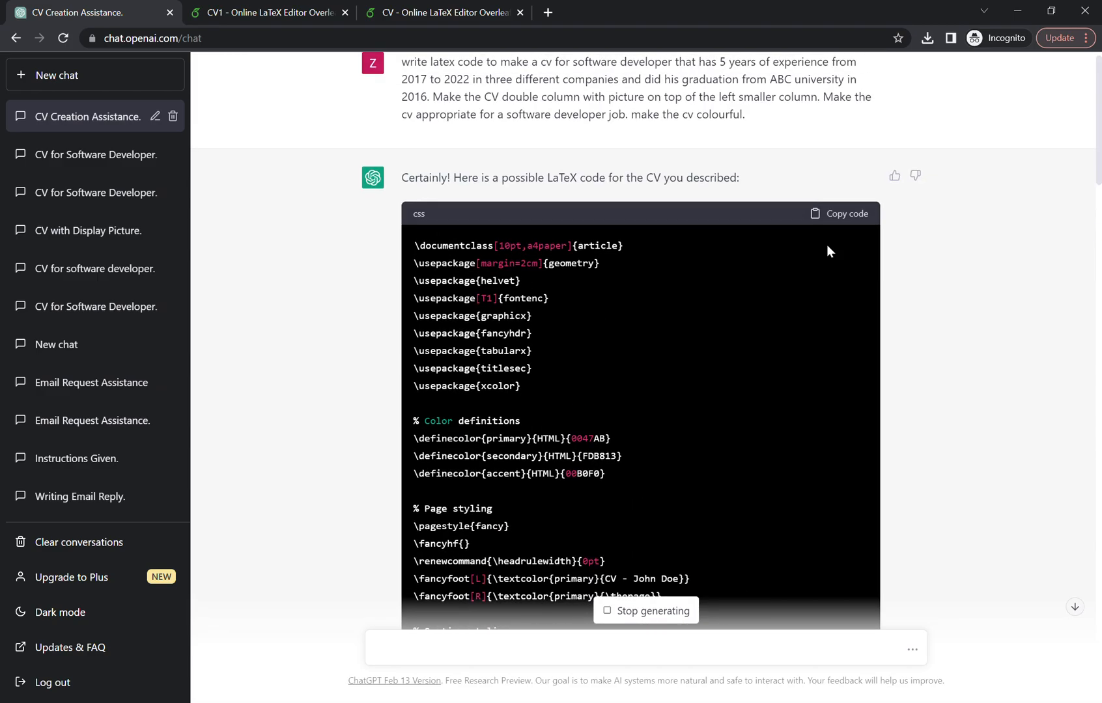
Copy the first LaTeX code block and bring it into the CV1 Overleaf project's main.tex
left_click(847, 215)
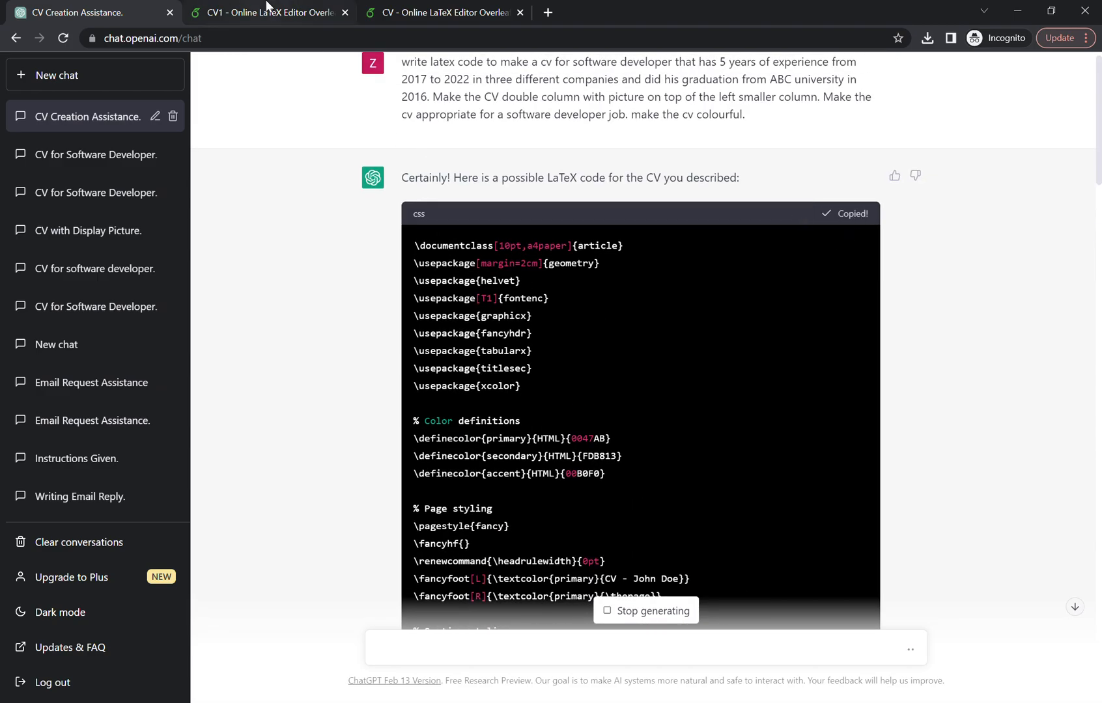
left_click(270, 11)
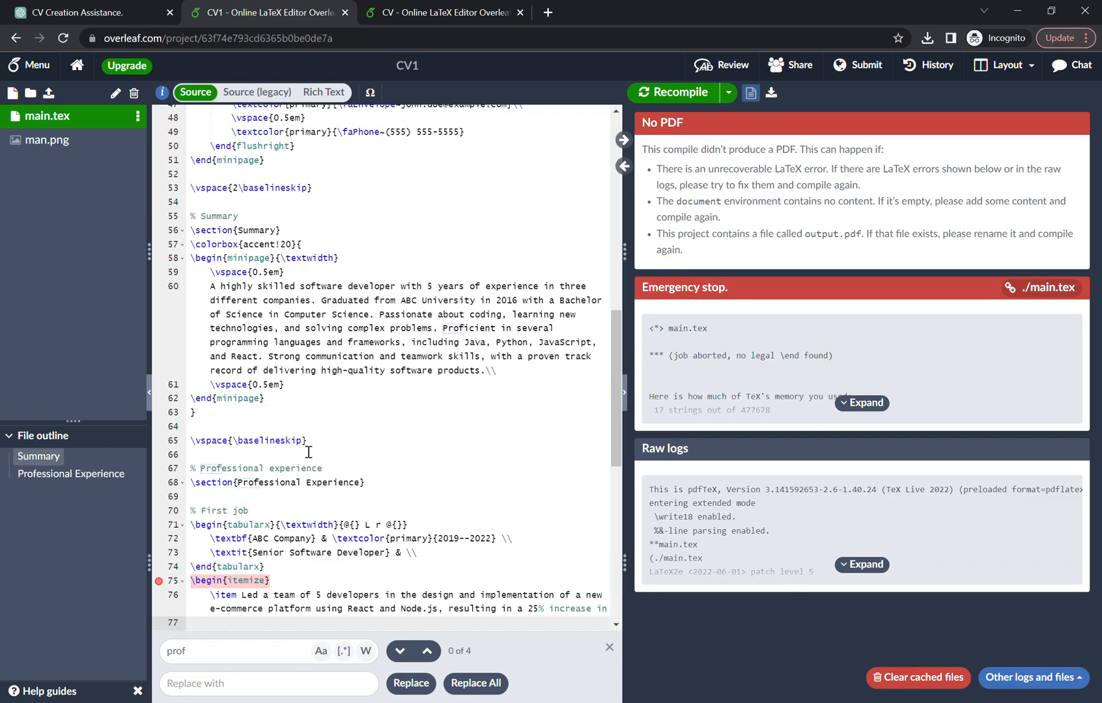
scroll("down", 3)
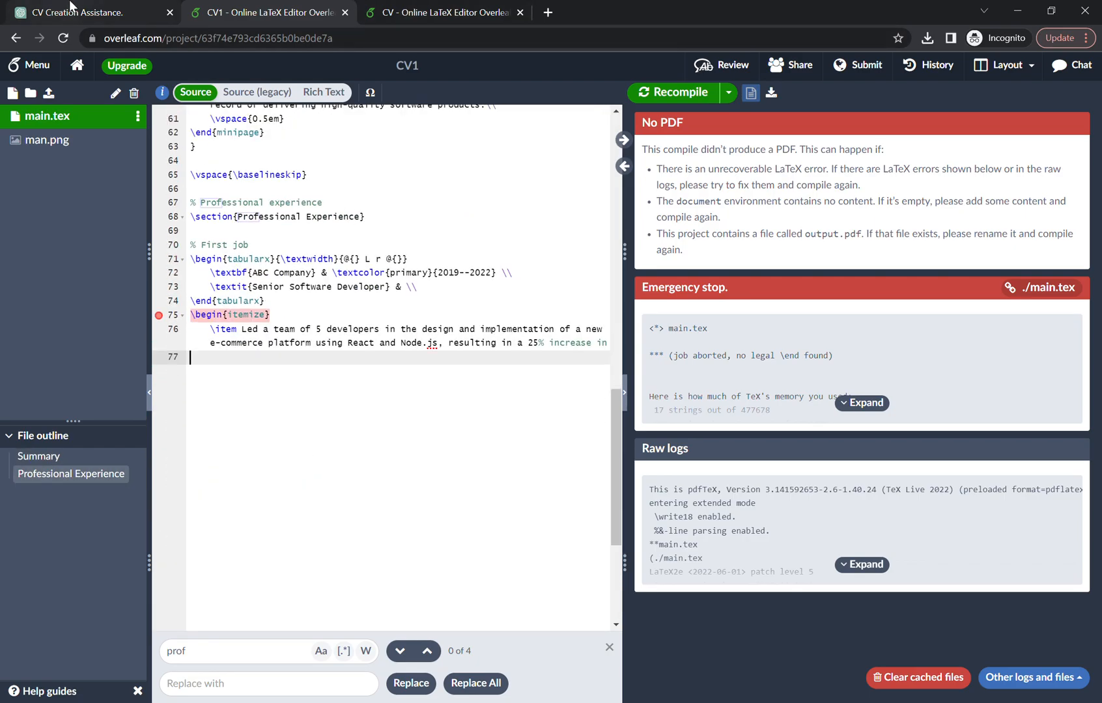
left_click(84, 11)
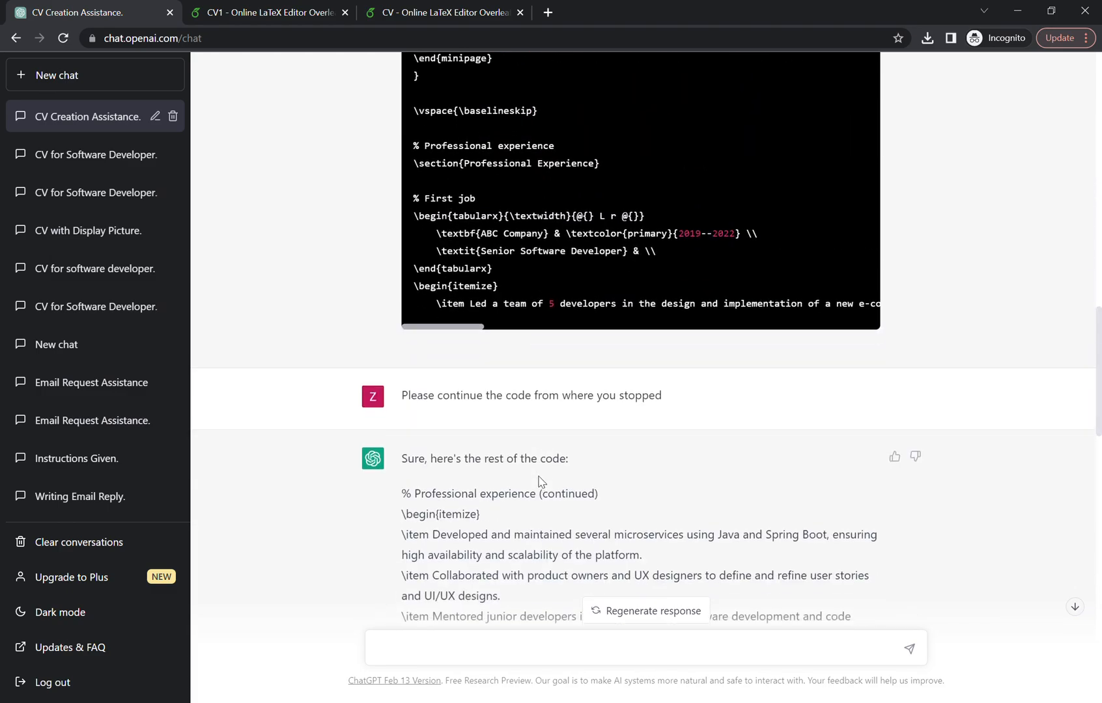
Copy the continued code with Education, Skills and References and paste it at the end of main.tex
scroll("down", 3)
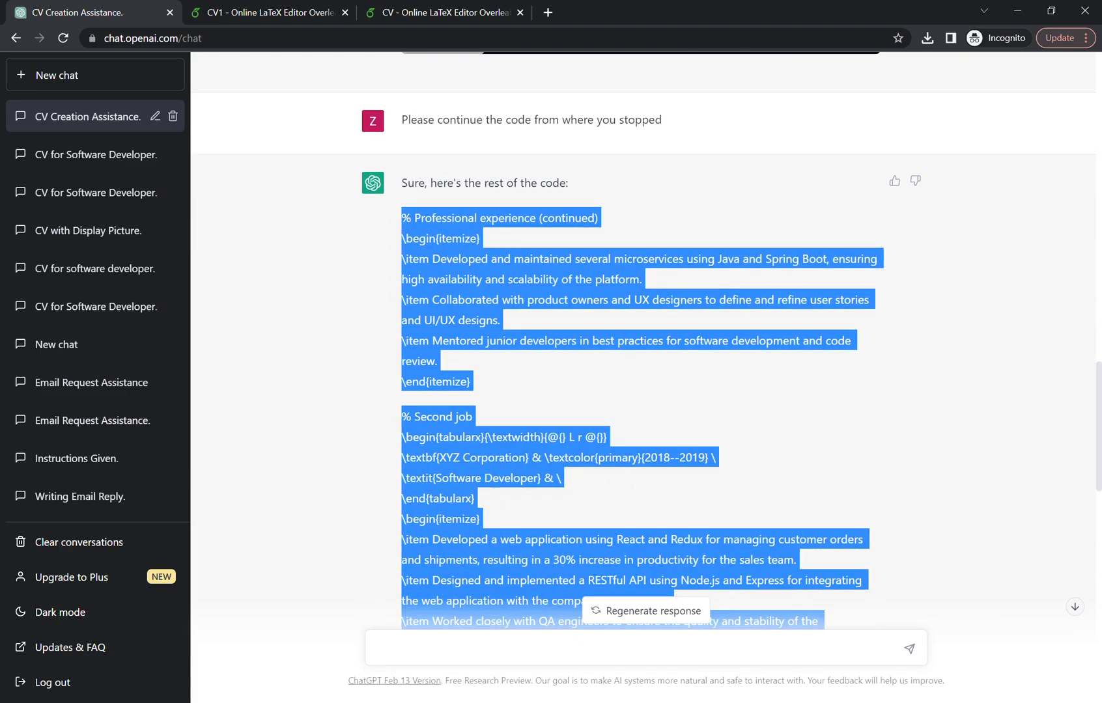
scroll("down", 3)
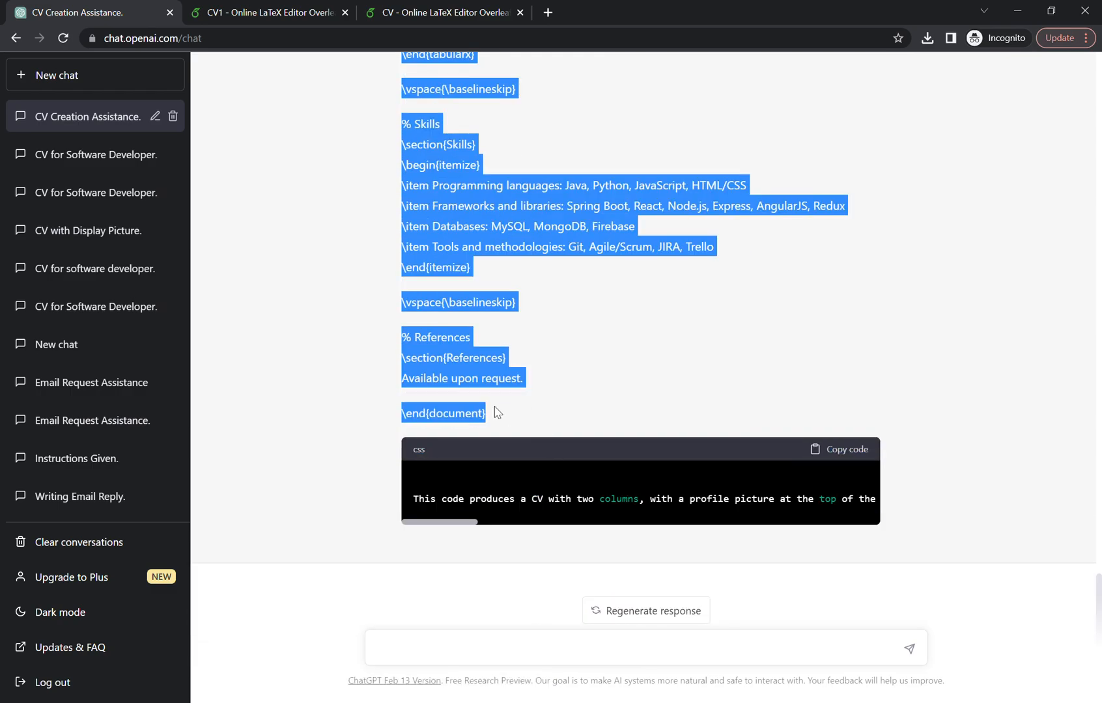
mouse_move(456, 427)
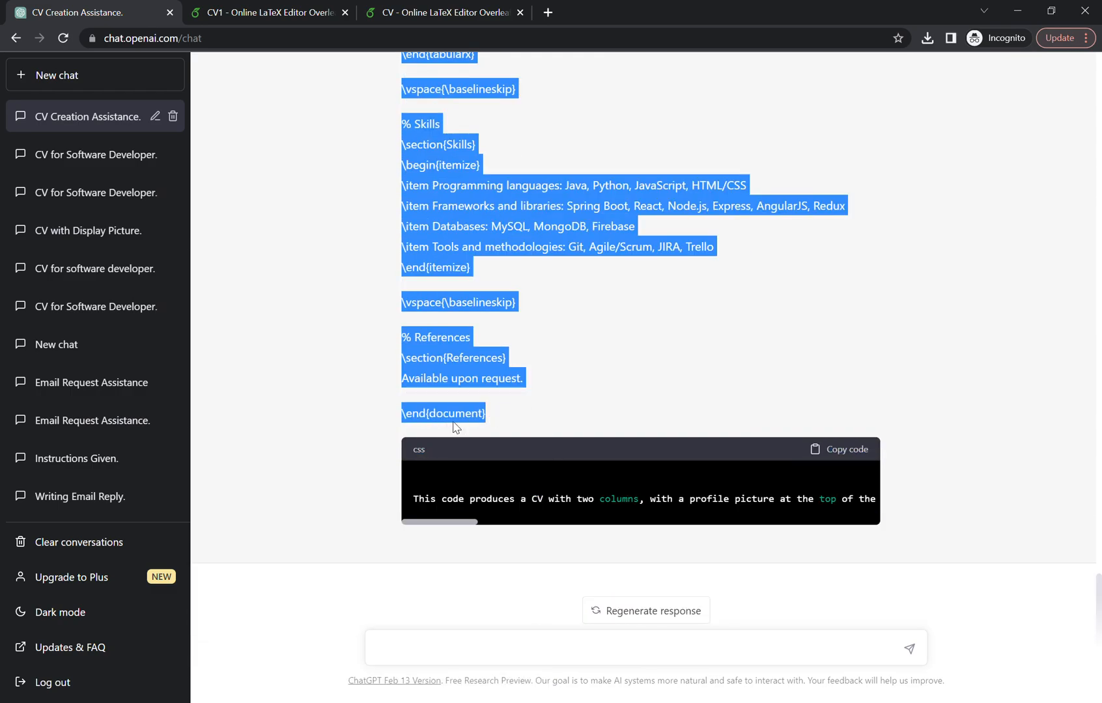
mouse_move(474, 221)
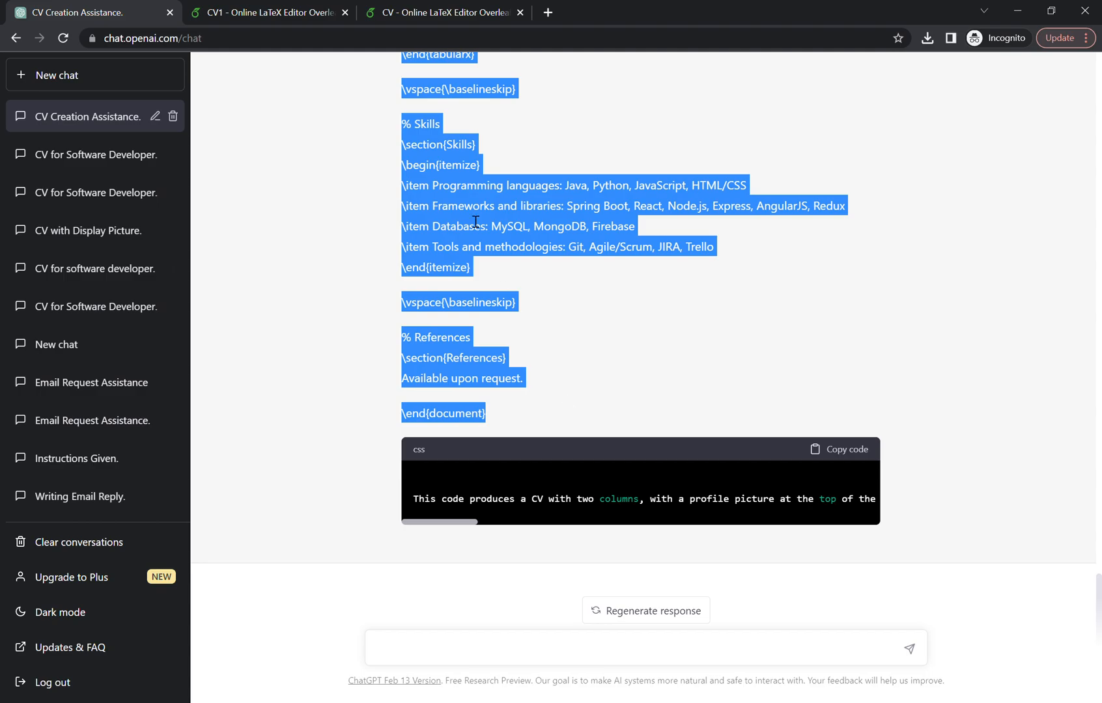
left_click(267, 12)
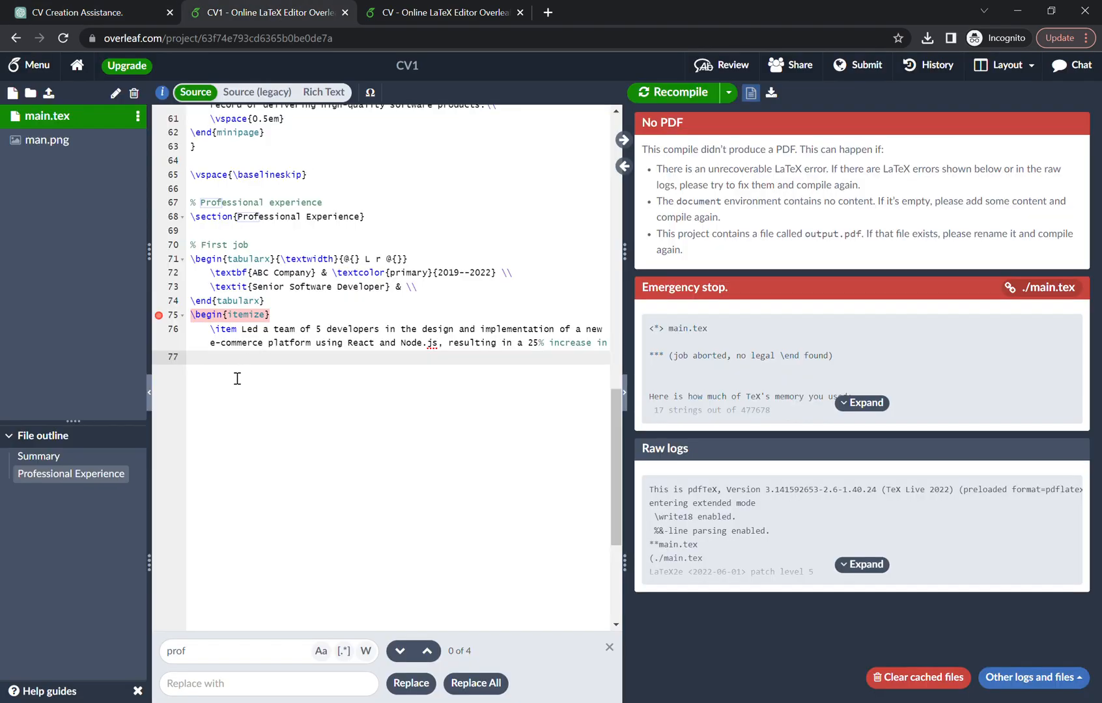
scroll("down", 3)
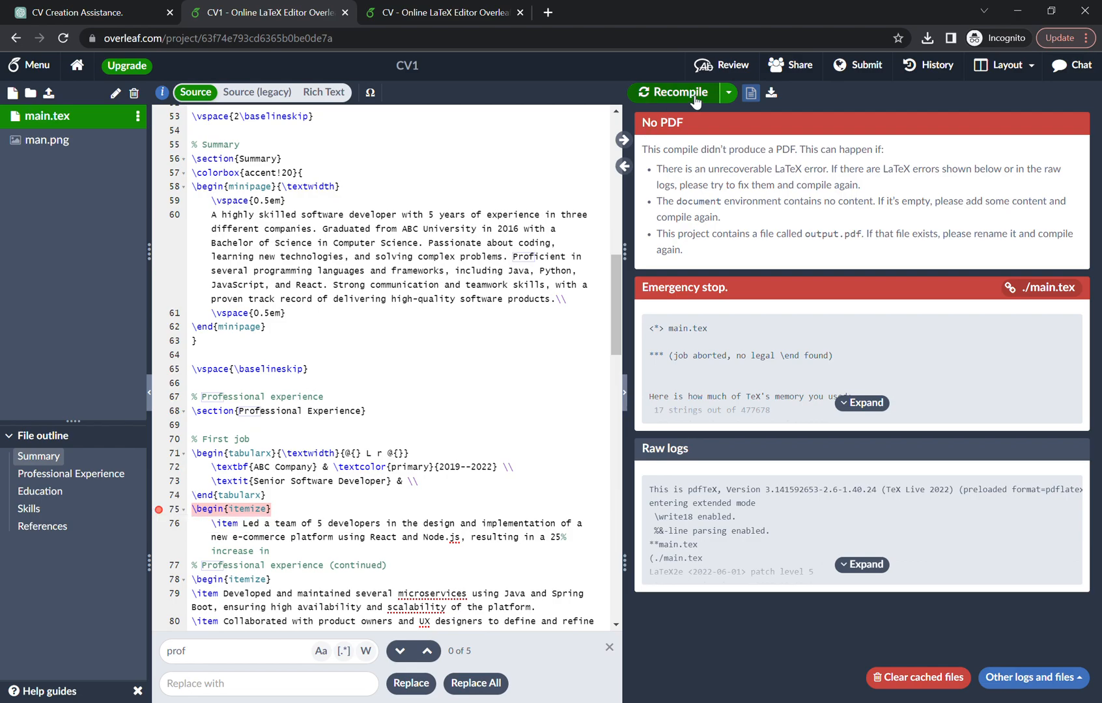
Recompile the project into a CV PDF showing John Doe's header, empty picture box, summary and experience
left_click(673, 92)
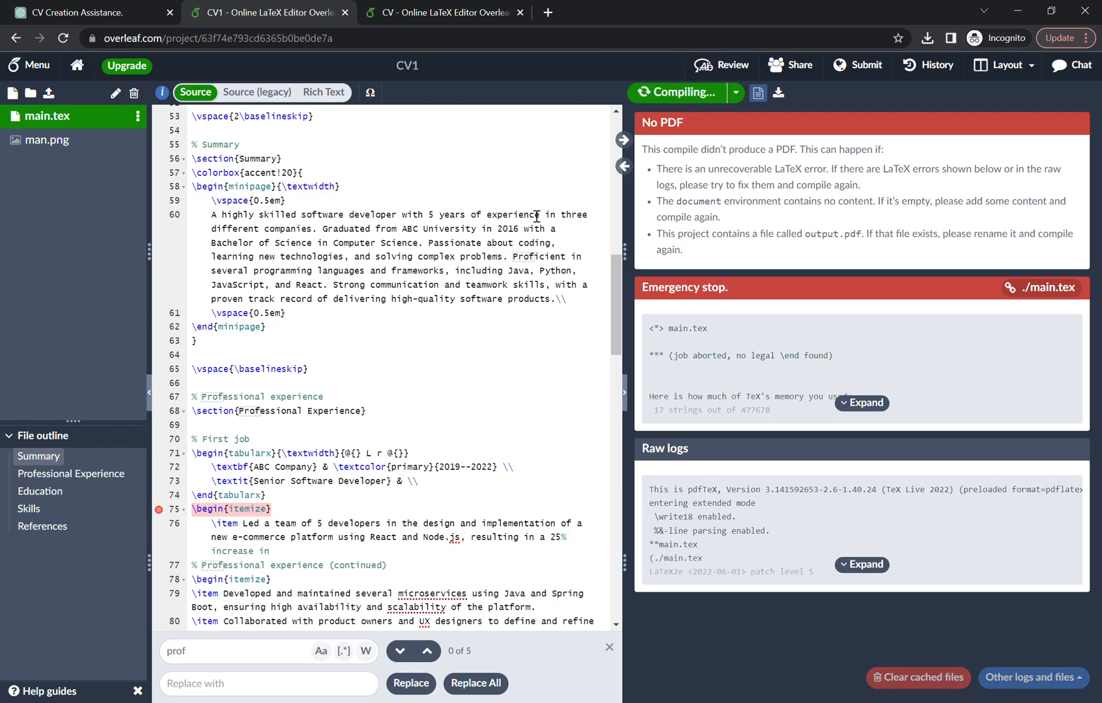
left_click(675, 92)
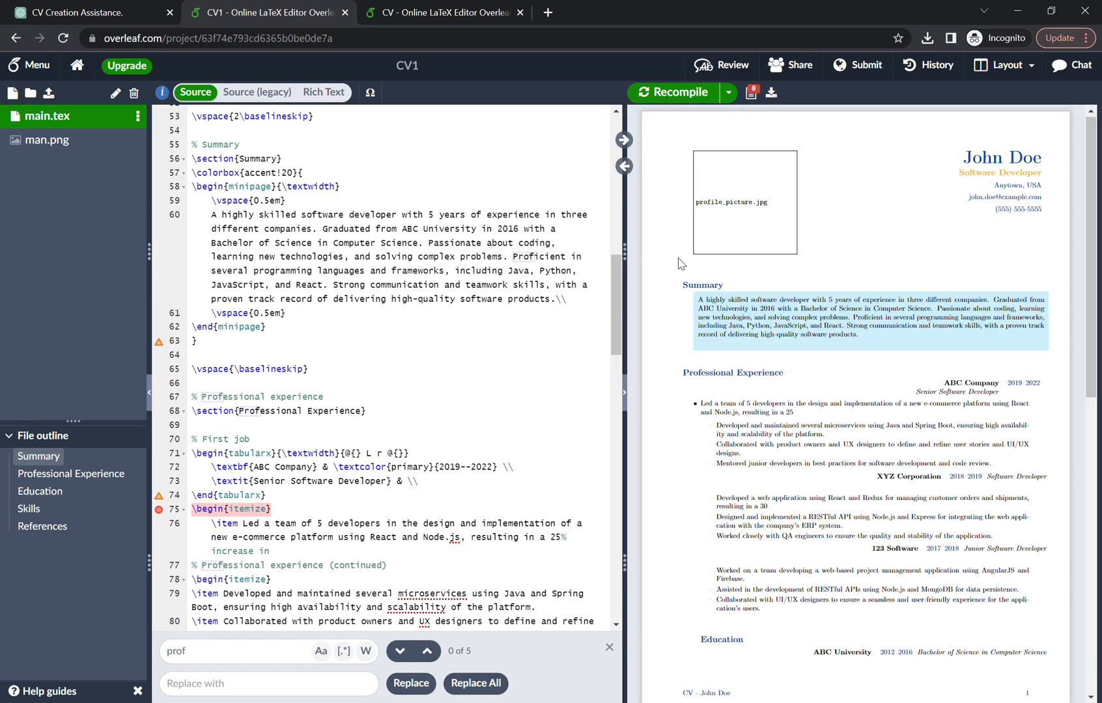
scroll("down", 3)
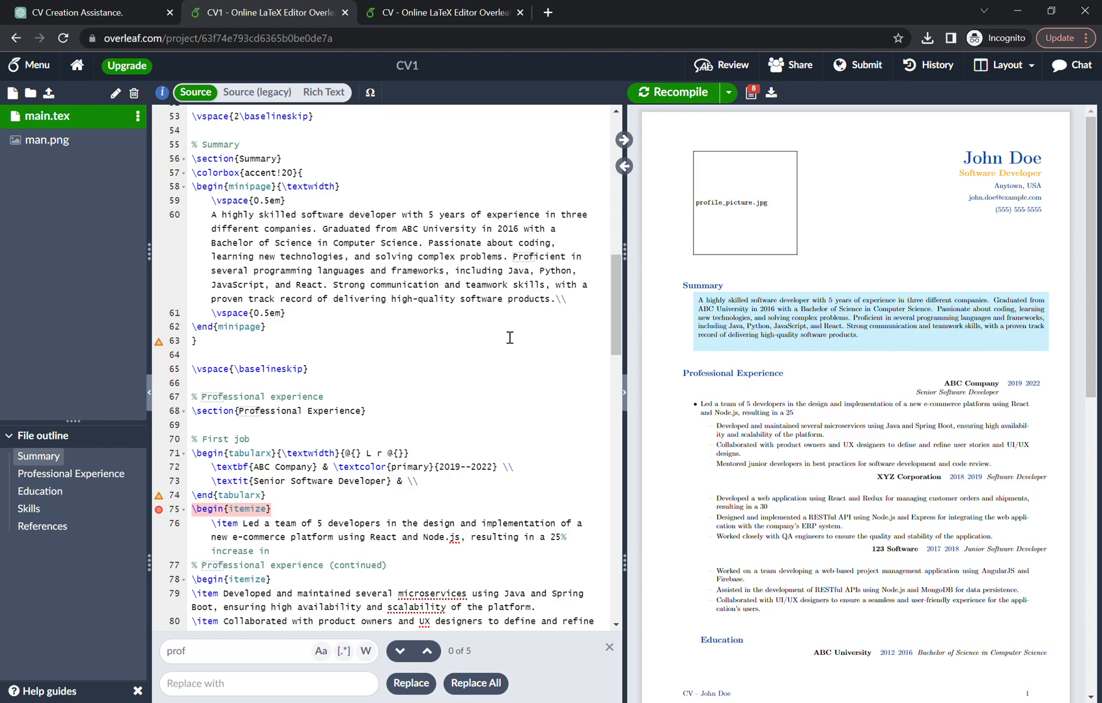
mouse_move(82, 208)
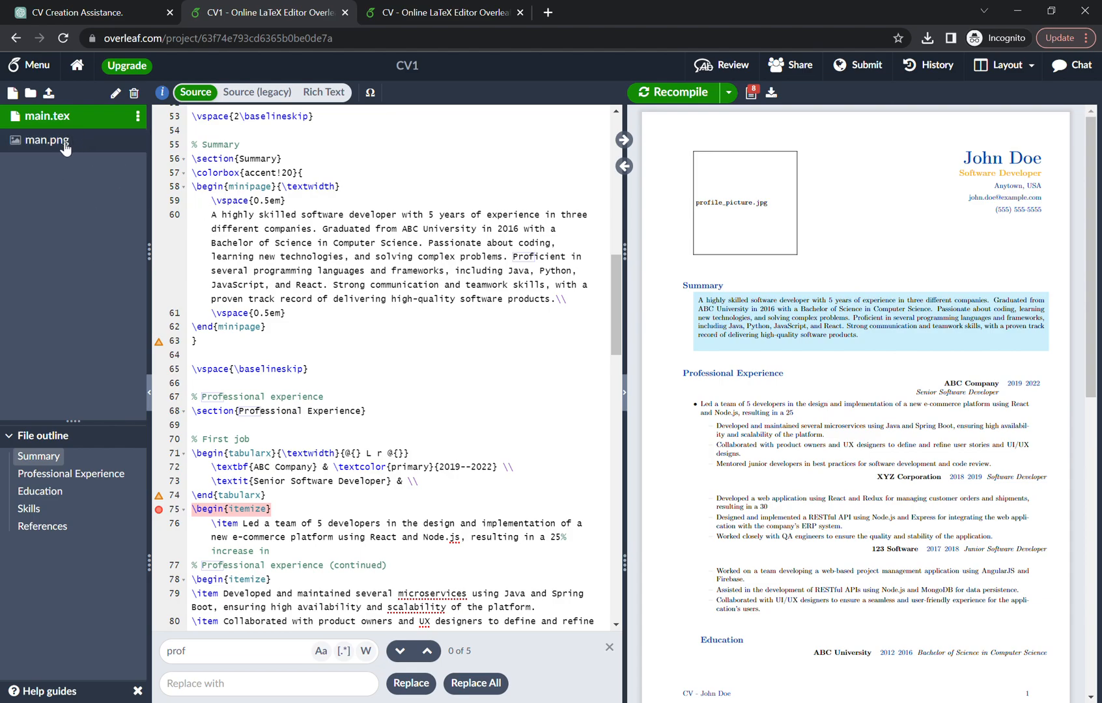
Replace profile_picture.jpg with man.png on line 36 and recompile so the avatar appears in the header
left_click(47, 140)
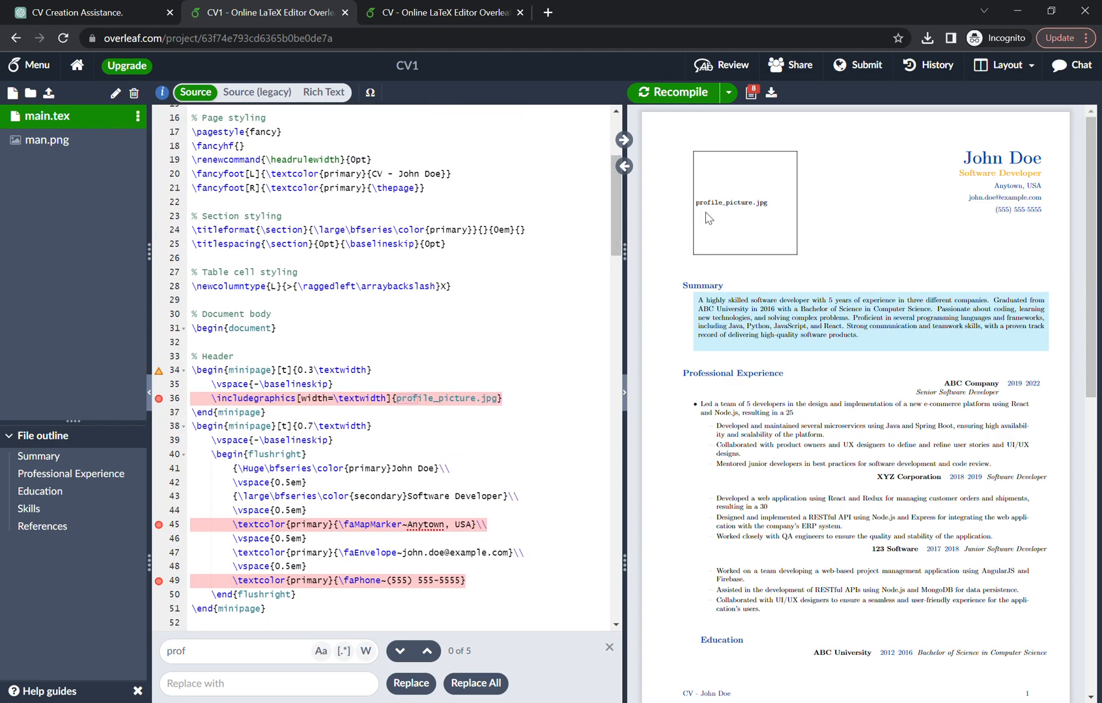
mouse_move(771, 216)
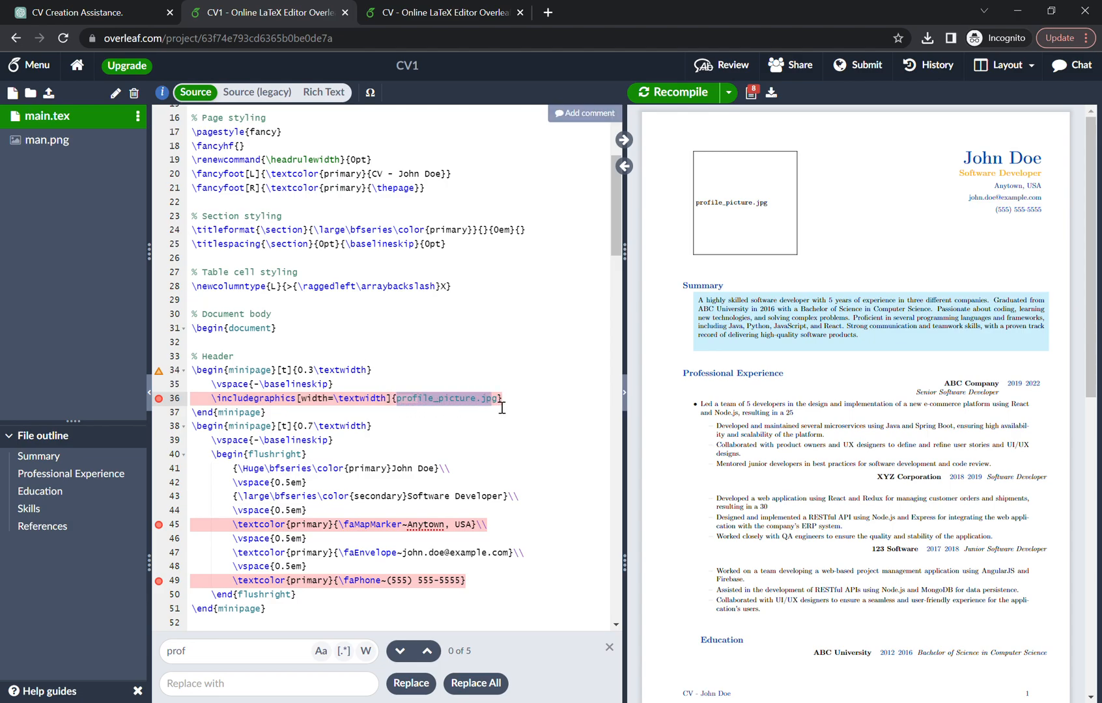
mouse_move(468, 460)
type("man.pn")
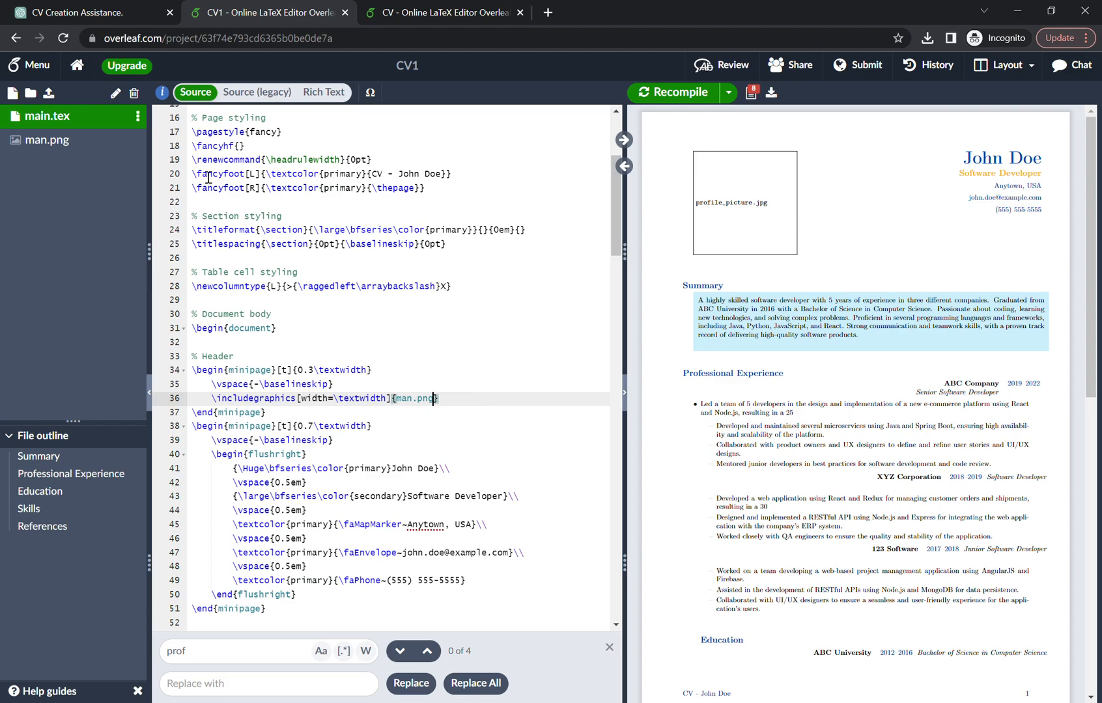
left_click(673, 93)
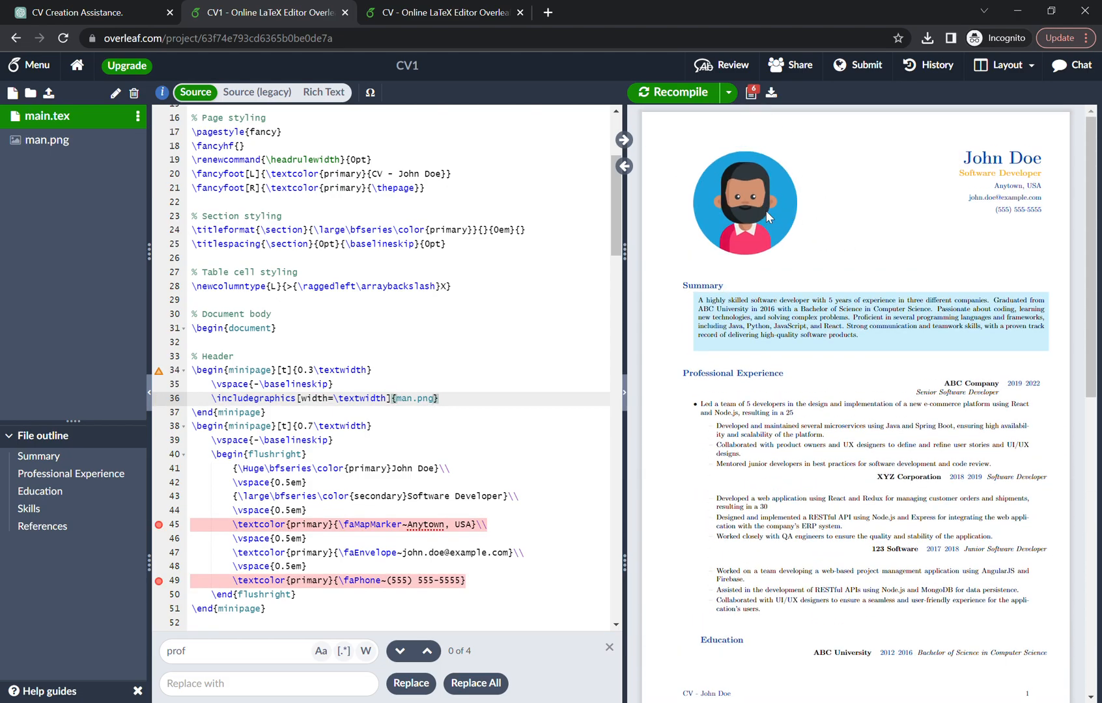
mouse_move(771, 93)
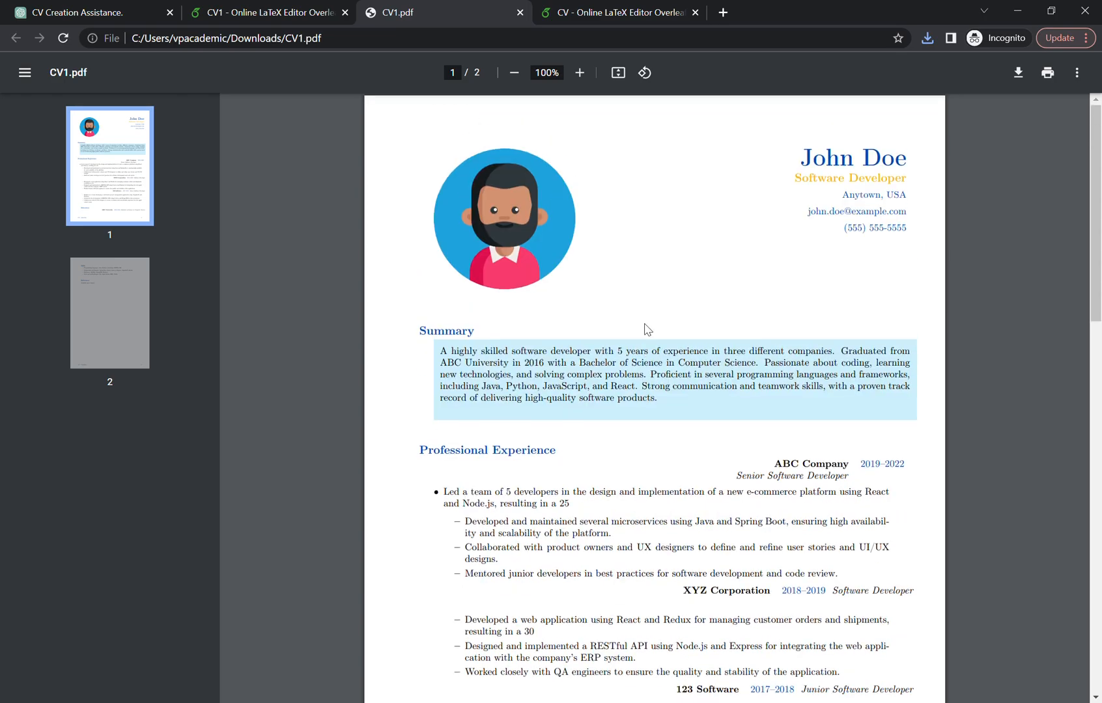
Review both pages of the downloaded CV1.pdf in Chrome, including Skills and References
scroll("down", 3)
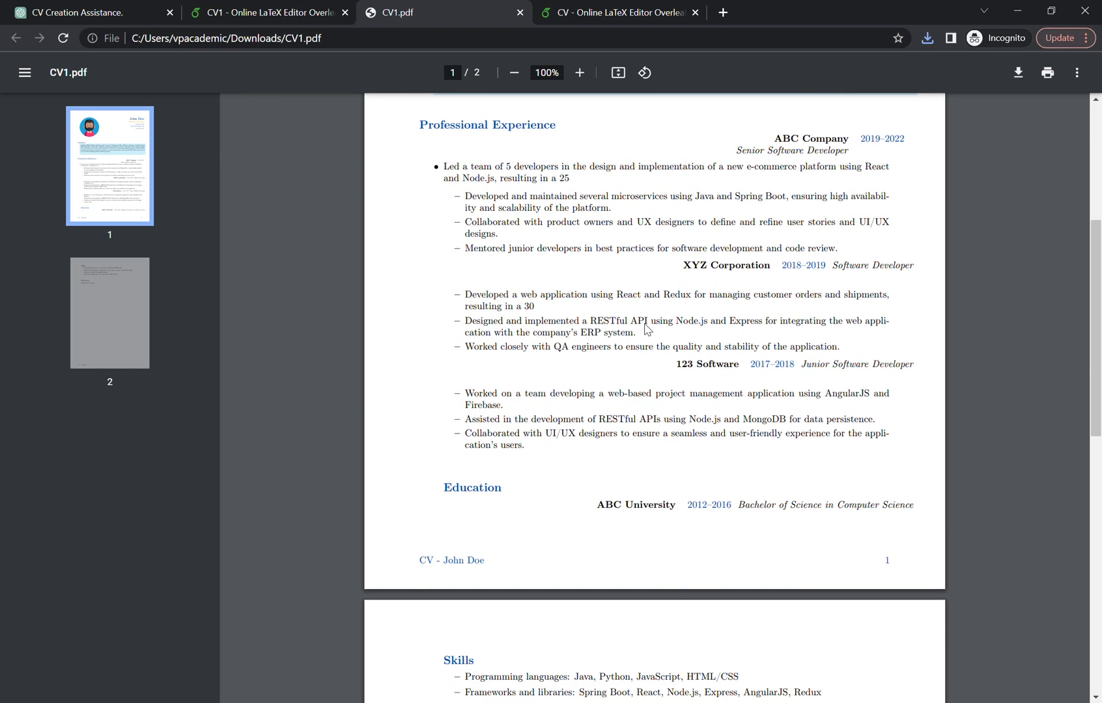
scroll("down", 3)
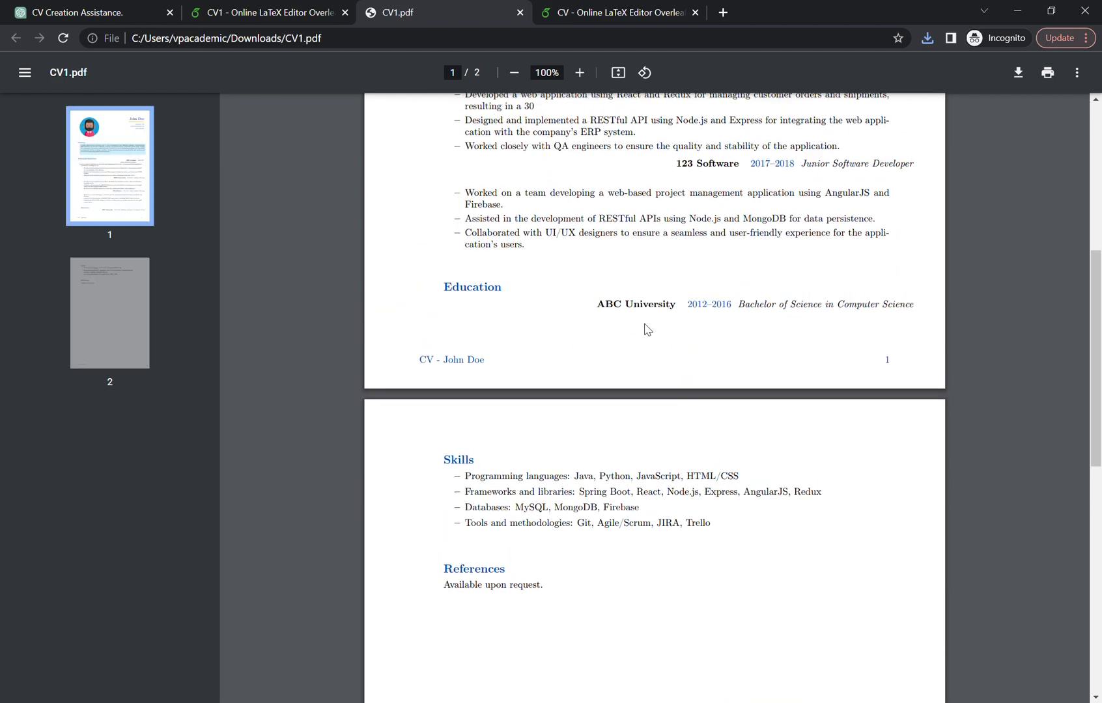